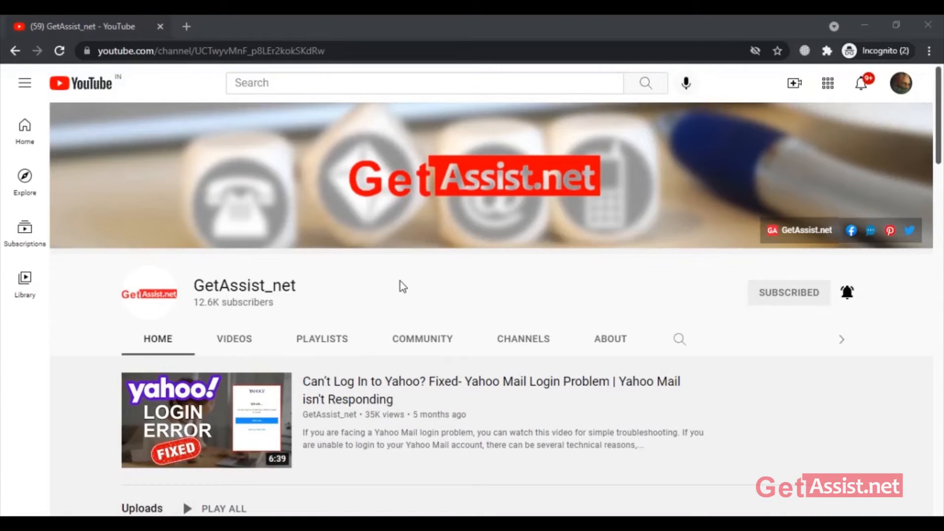
mouse_move(654, 205)
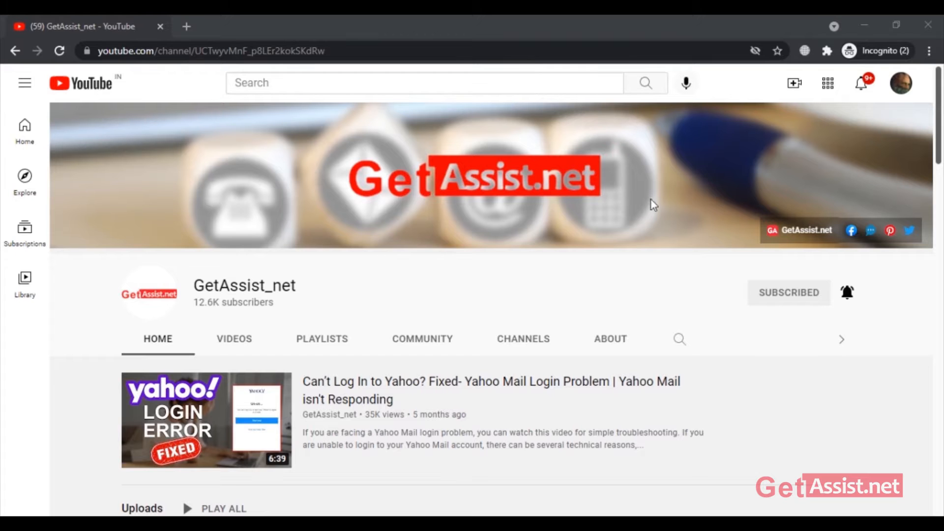
Open the GetAssist_net channel's VIDEOS tab and scroll down through its uploads.
left_click(234, 338)
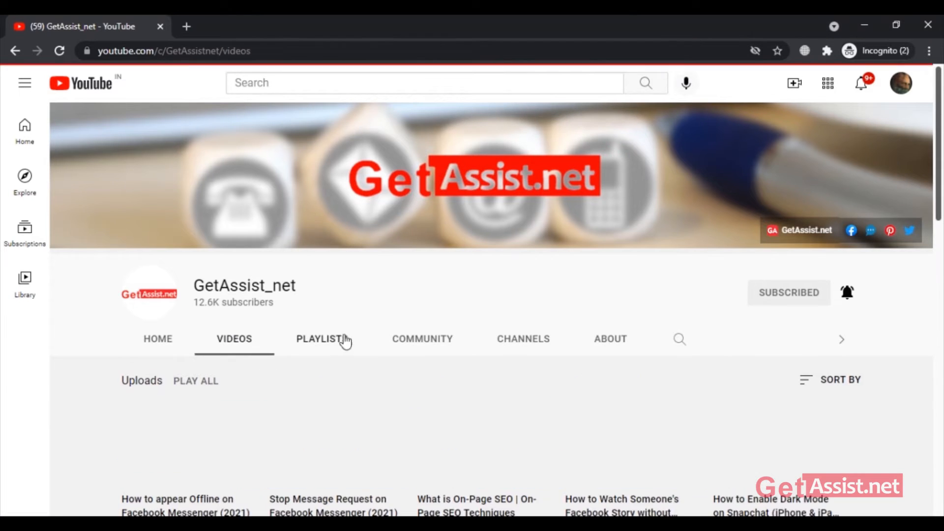
scroll("down", 3)
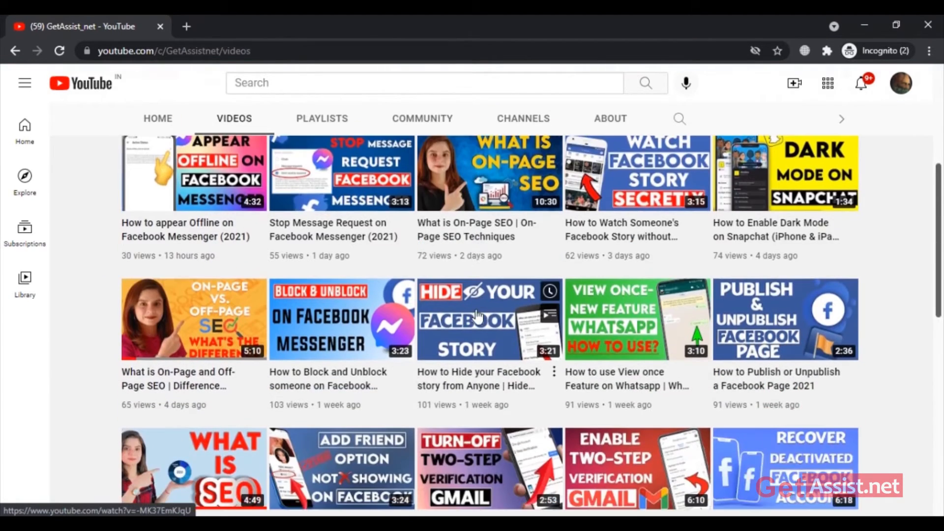
scroll("down", 3)
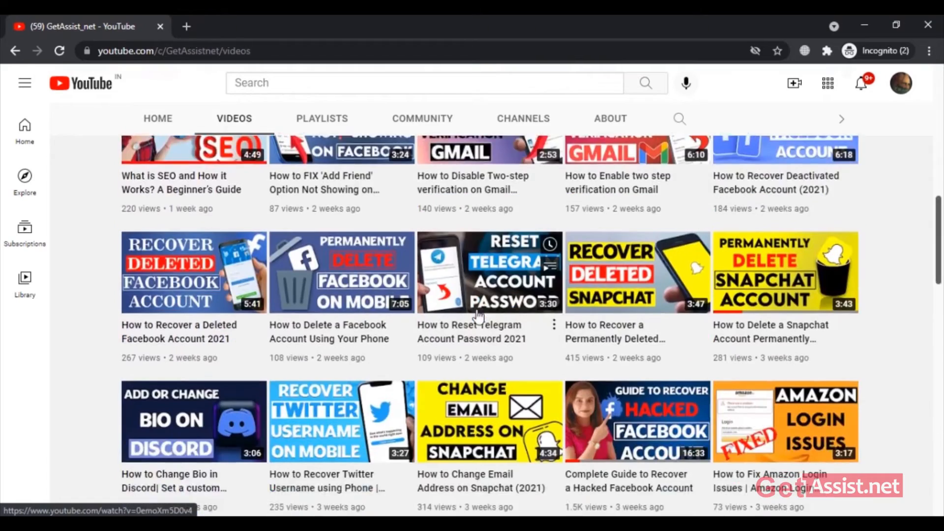
scroll("down", 3)
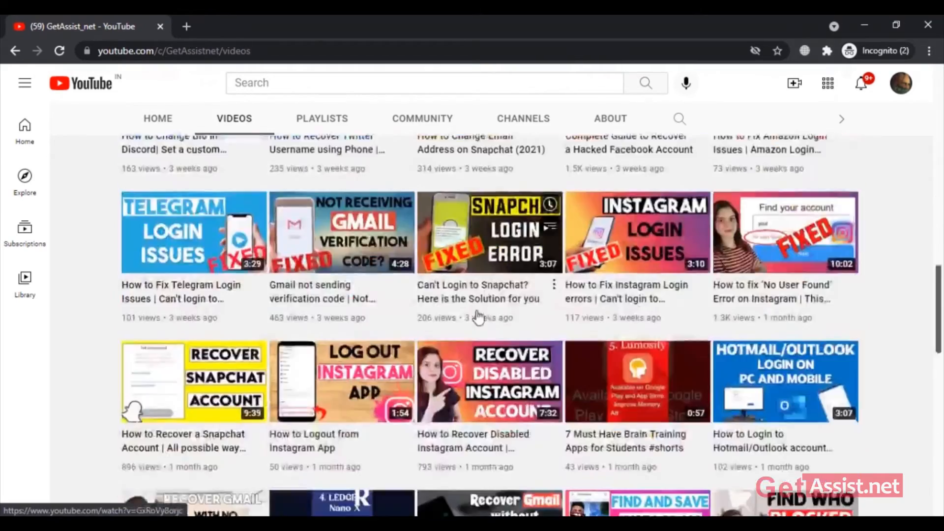
scroll("down", 3)
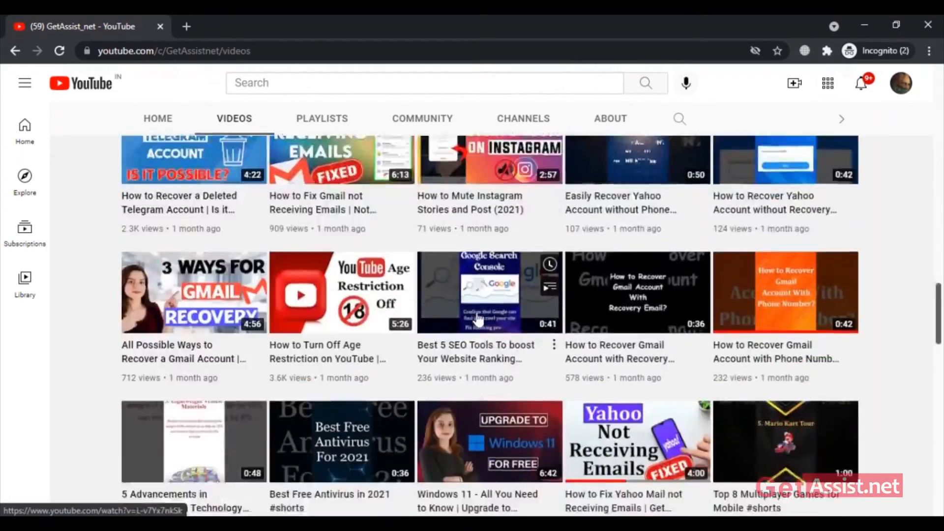
scroll("down", 3)
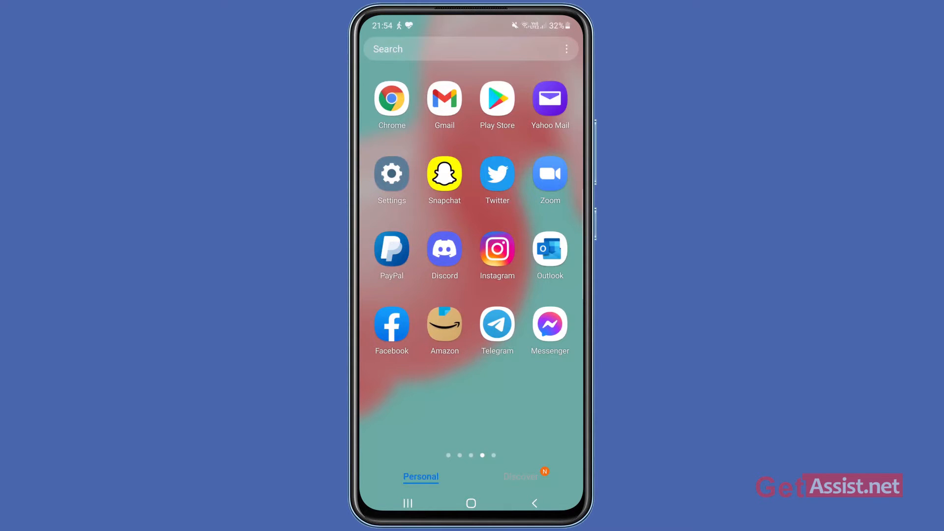
Launch Messenger from the home screen to reach the profile settings page.
left_click(549, 325)
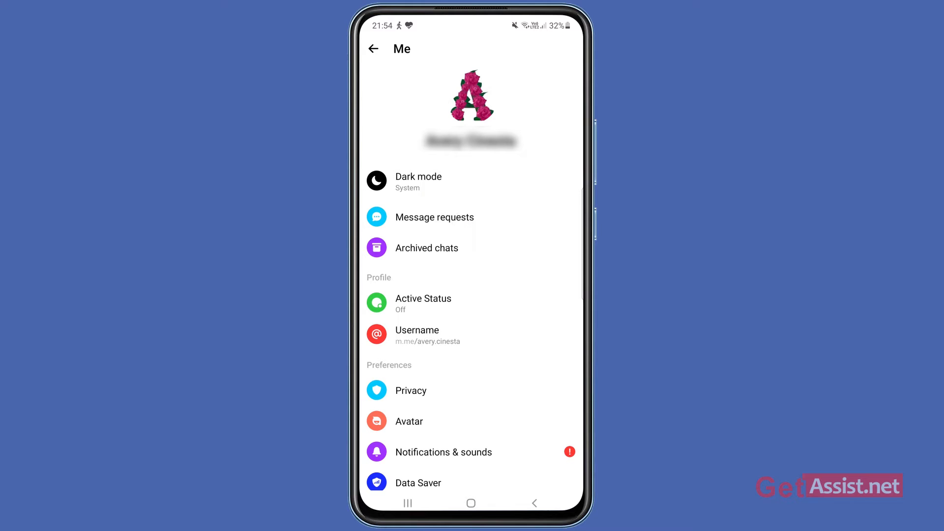
Open Messenger's Dark mode options from the Me page.
left_click(418, 180)
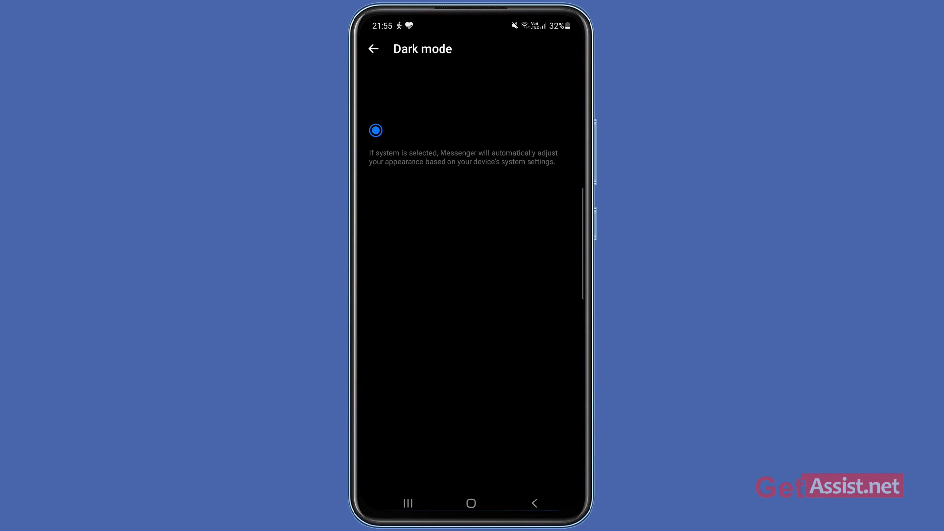
Reopen the Dark mode options and choose Off to restore the light theme.
left_click(375, 104)
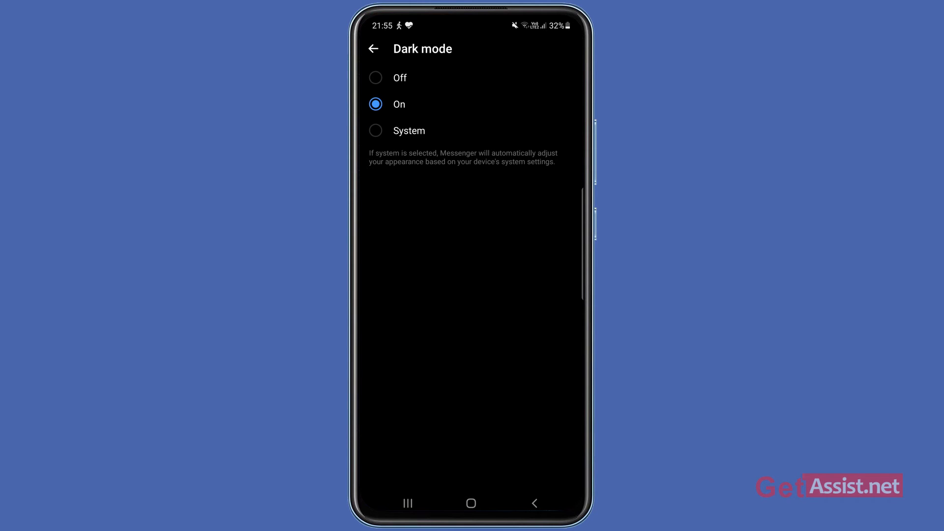
left_click(399, 78)
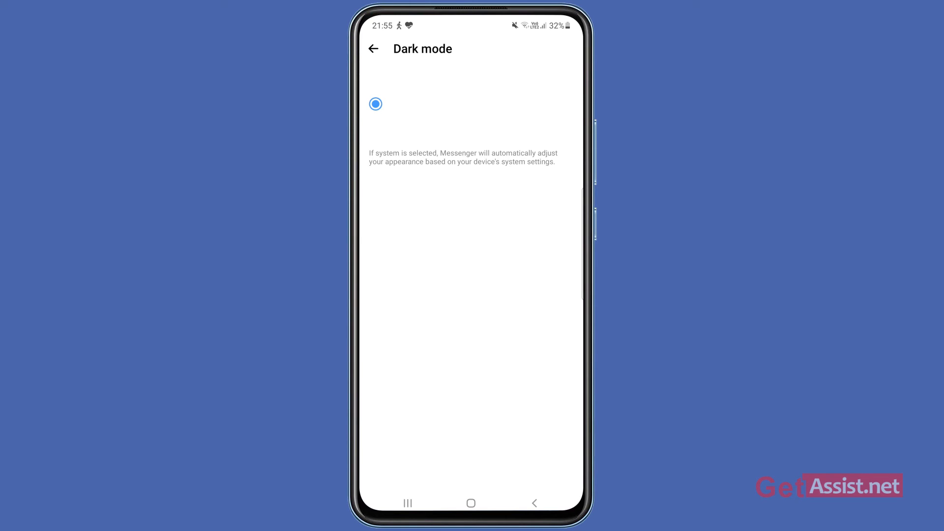